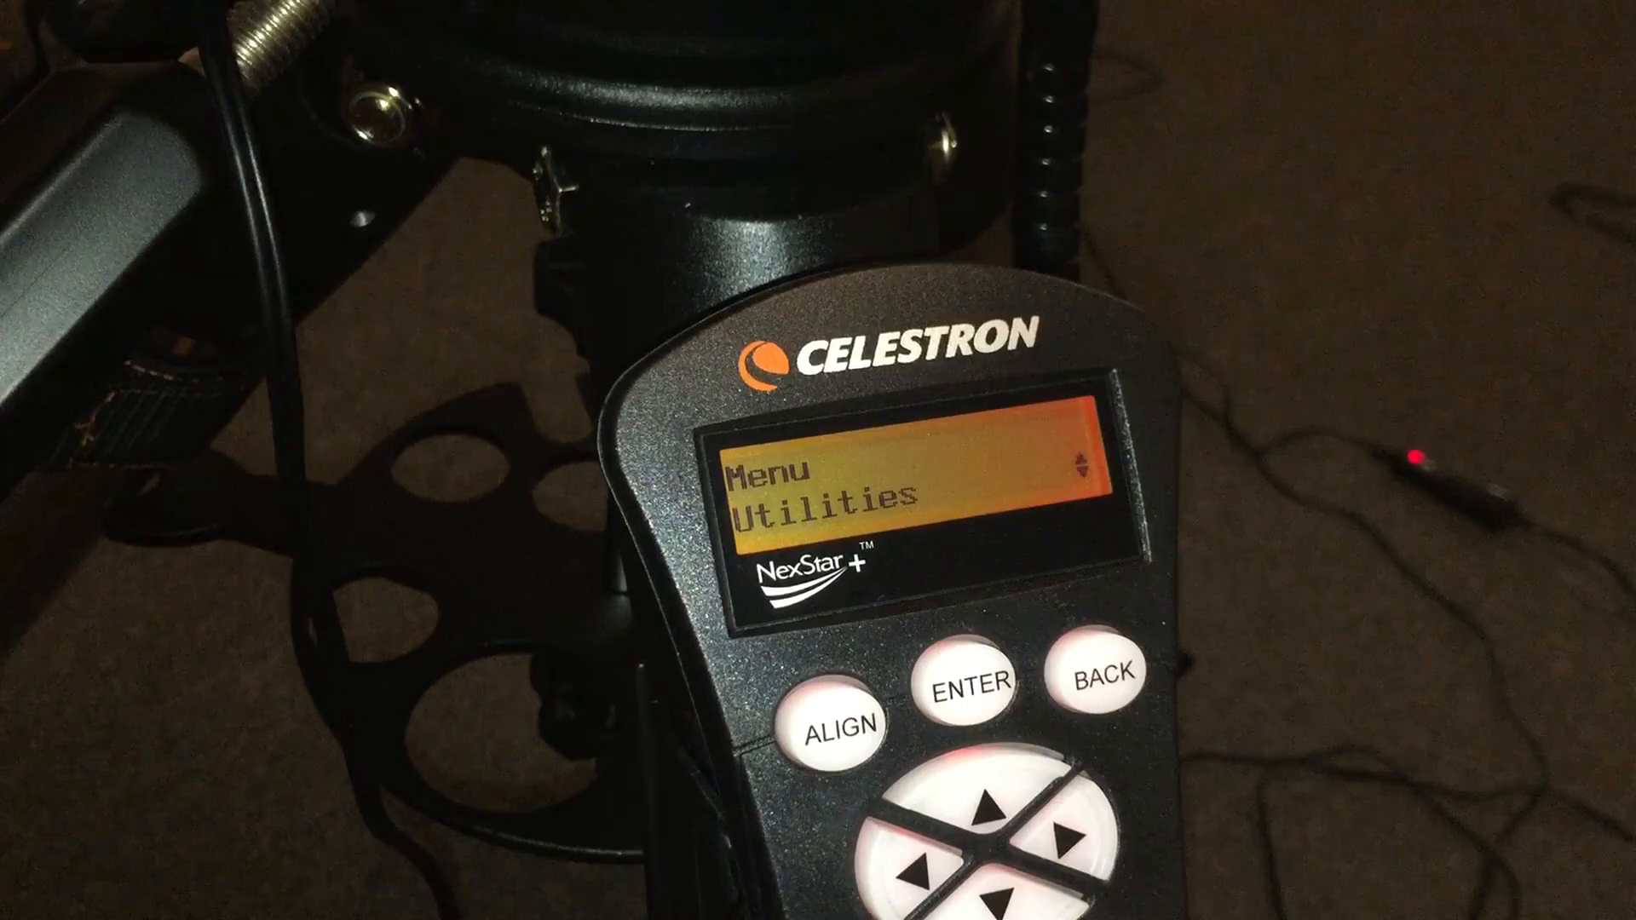
# - Review the newest ceiling-sprinkler shot from the filmstrip with its histogram and exposure details
pyautogui.click(975, 684)
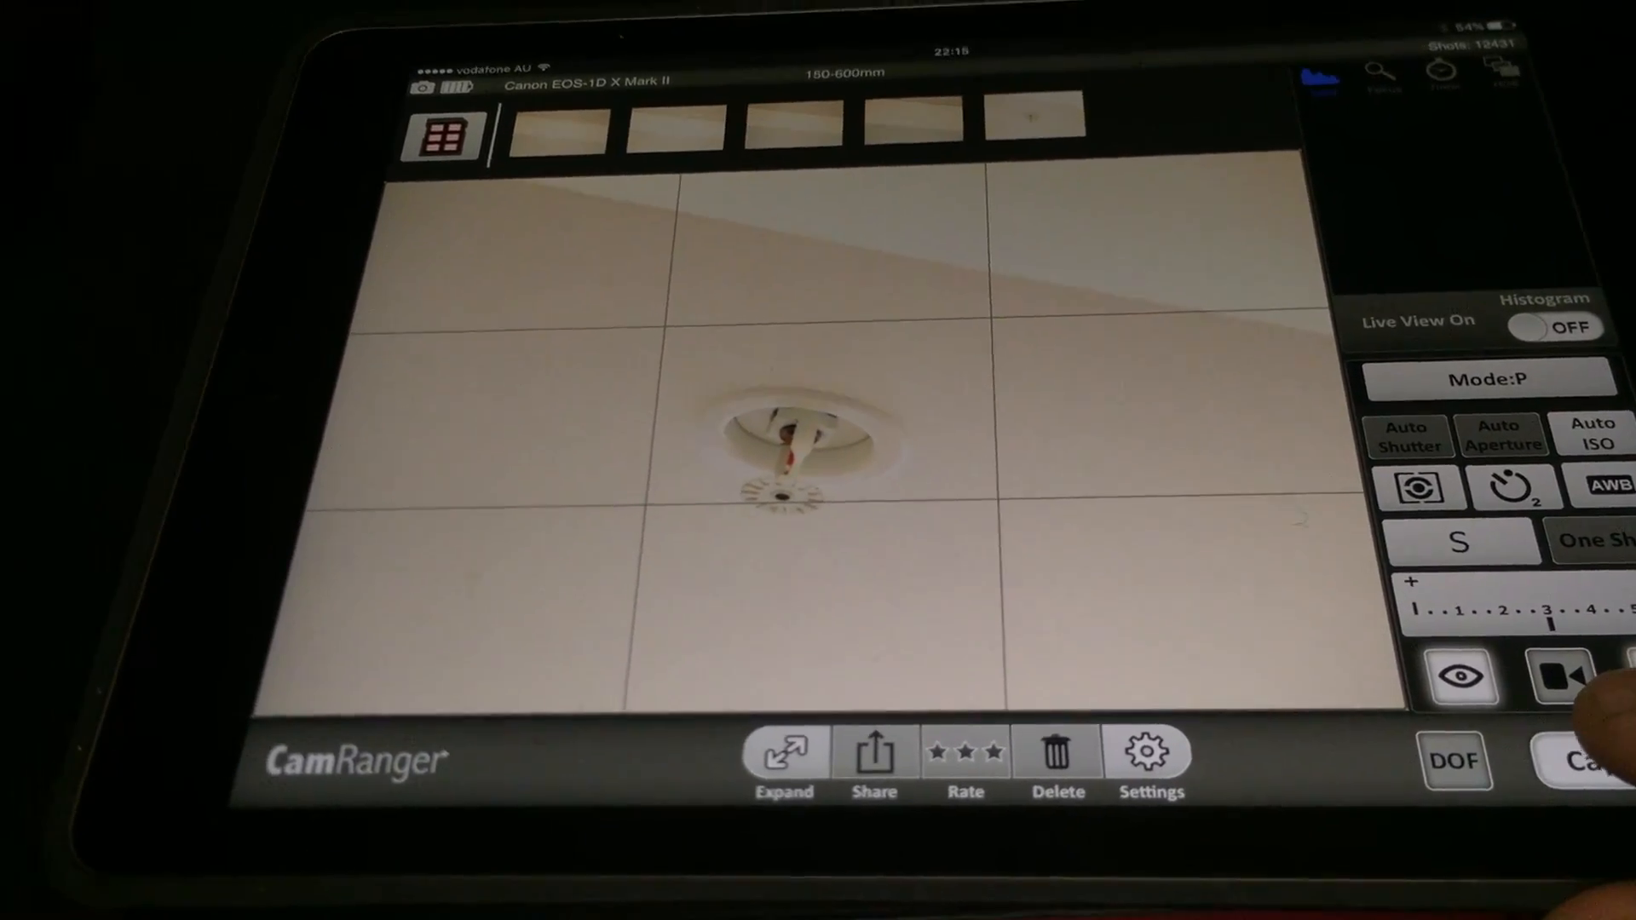
pyautogui.click(1587, 760)
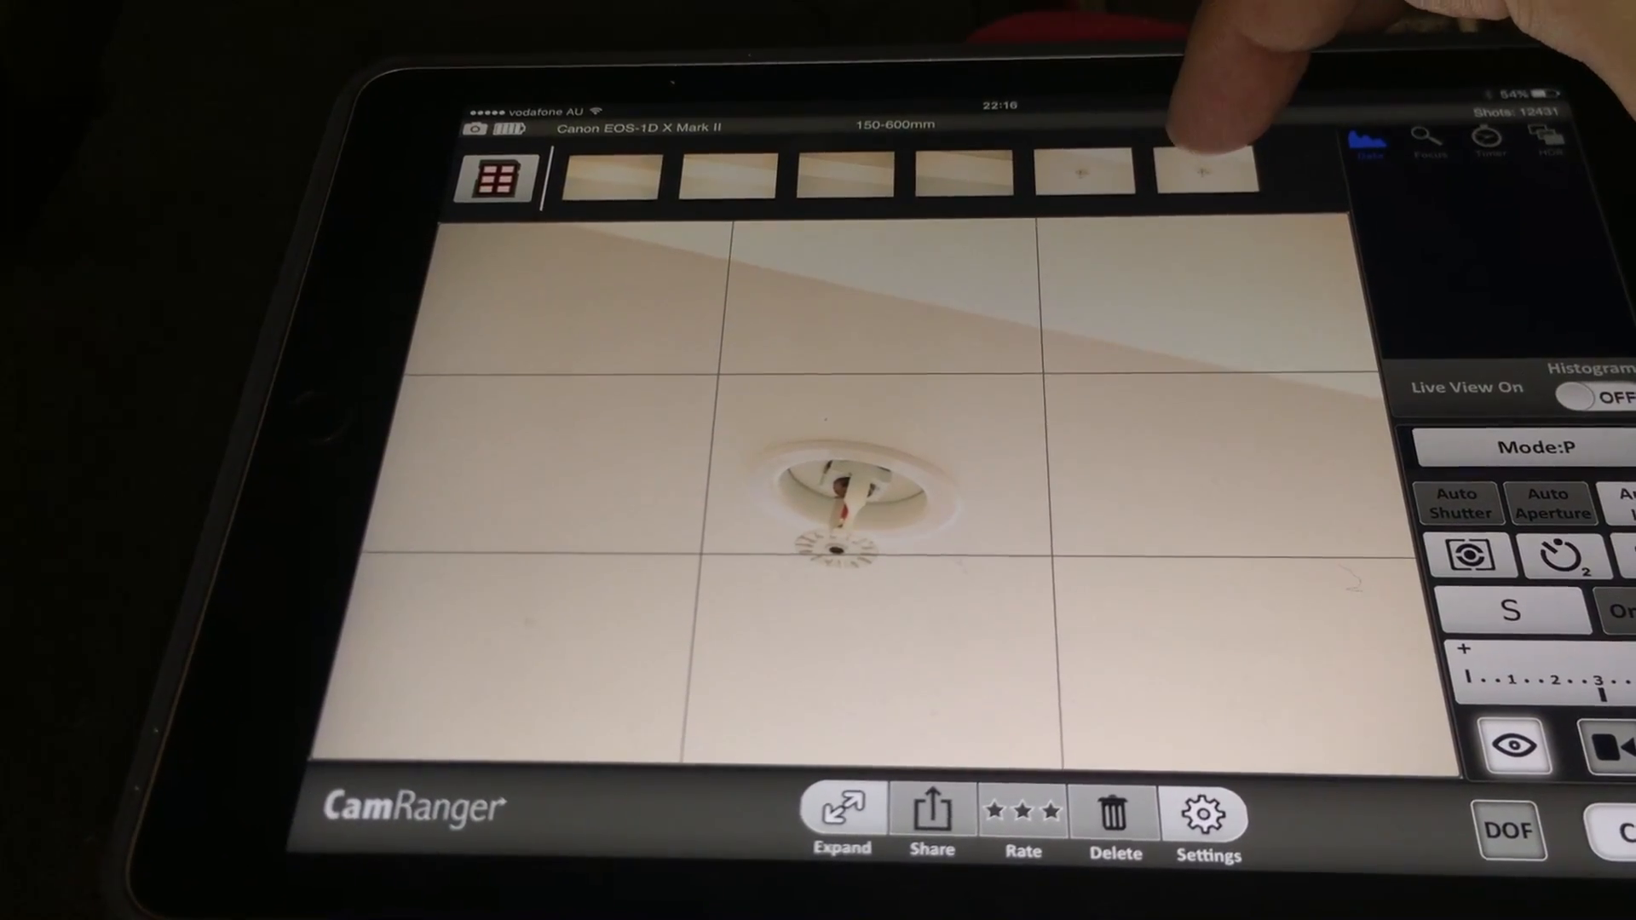
pyautogui.click(1210, 172)
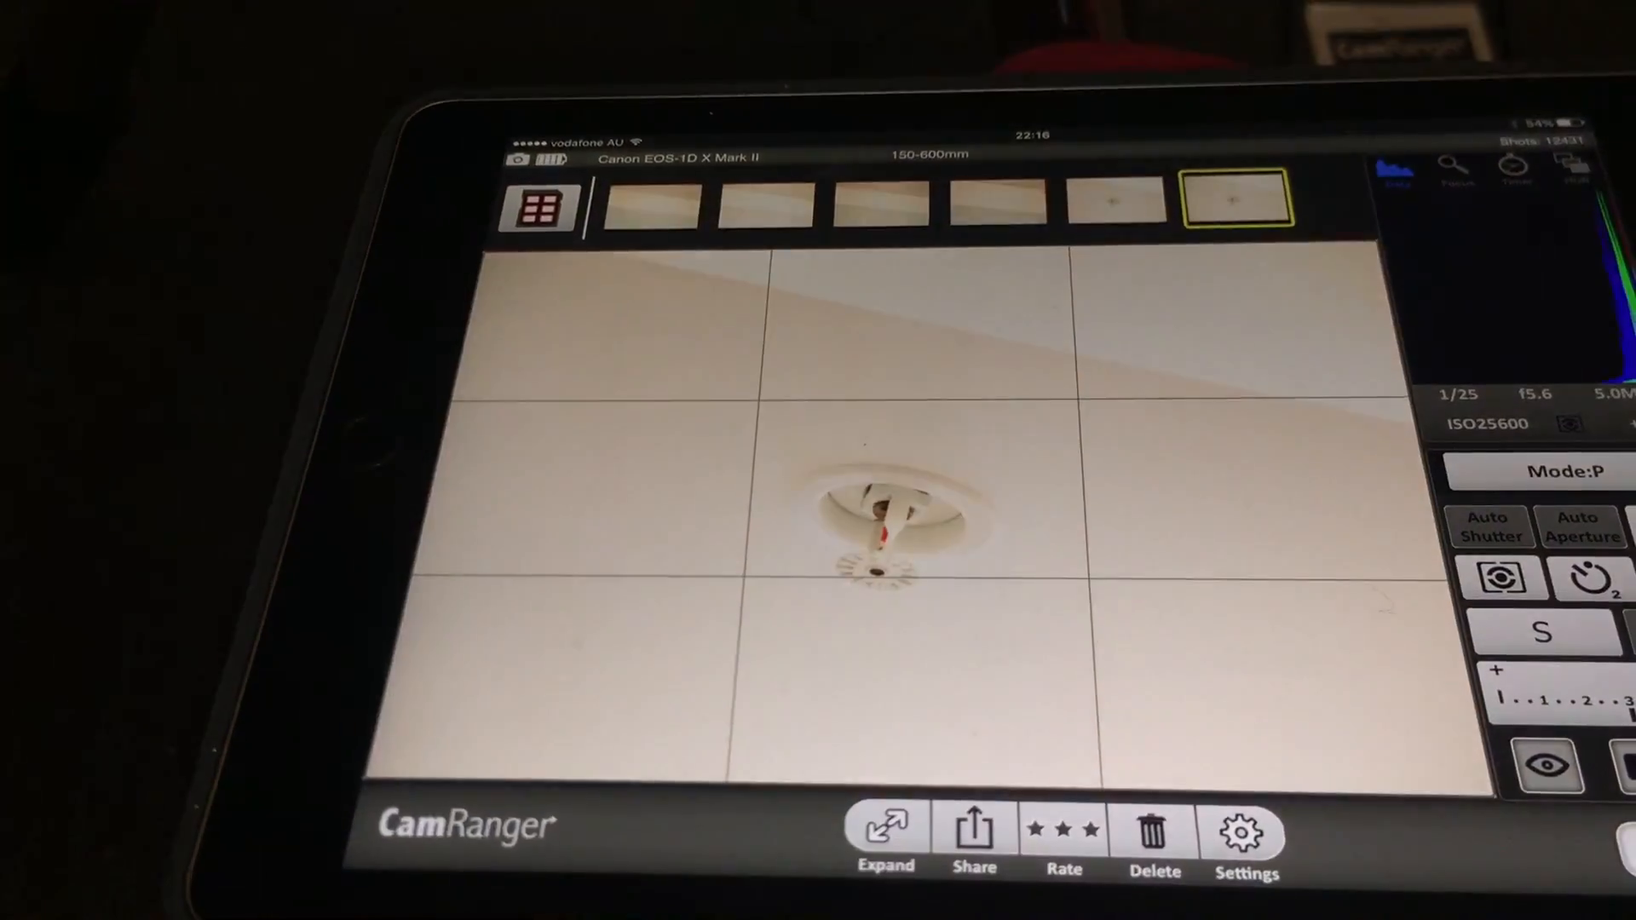